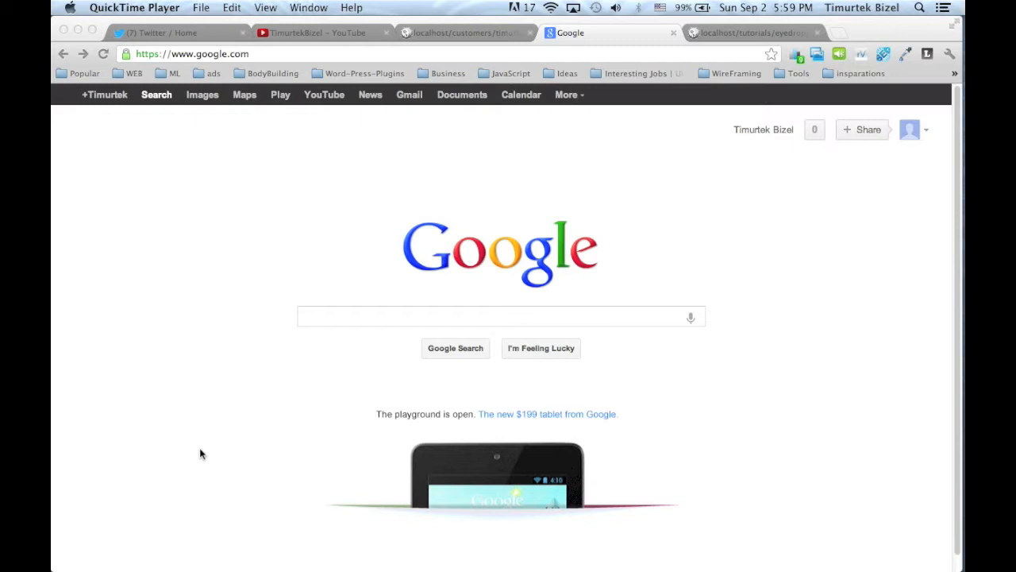
mouse_move(546, 160)
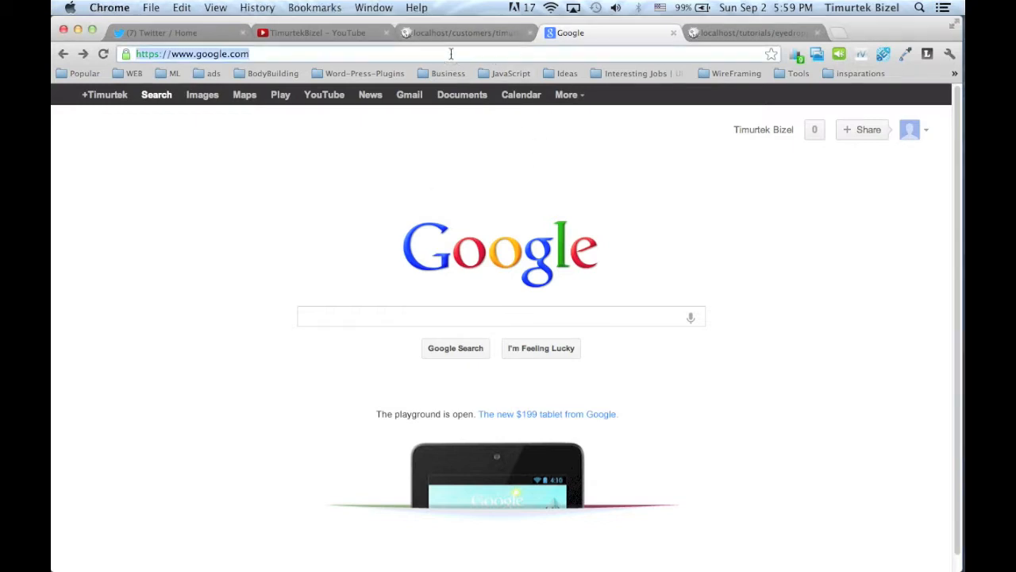
Step: Search Google for 'google chrome web store' and follow the Chrome Web Store link
click(500, 316)
text(google chrome web)
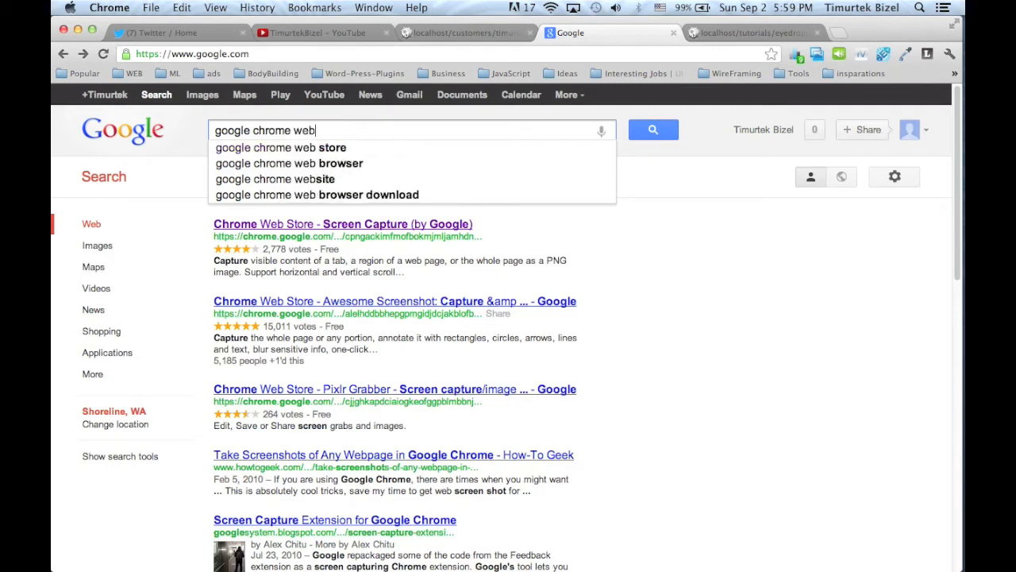
click(280, 148)
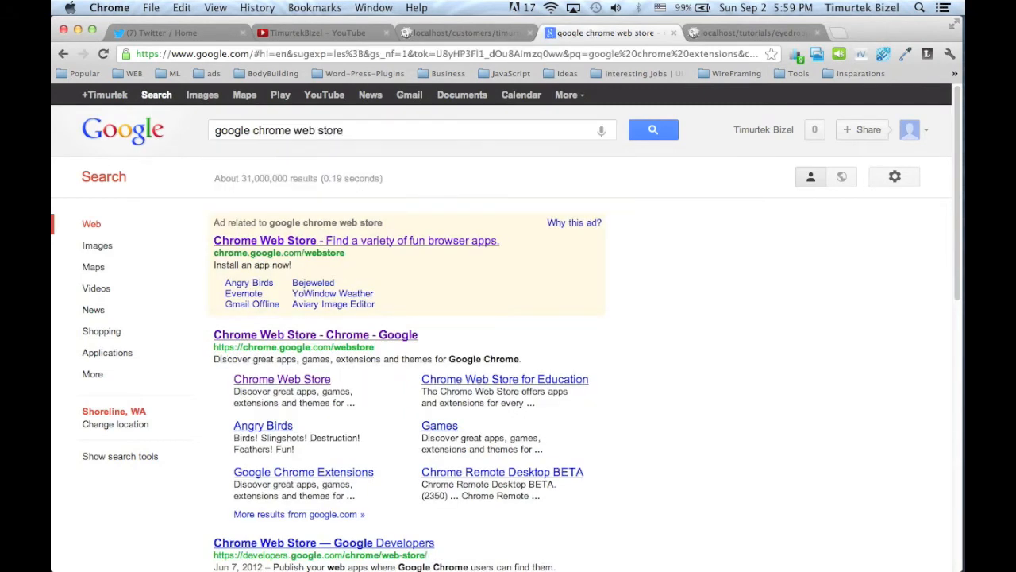
mouse_move(453, 249)
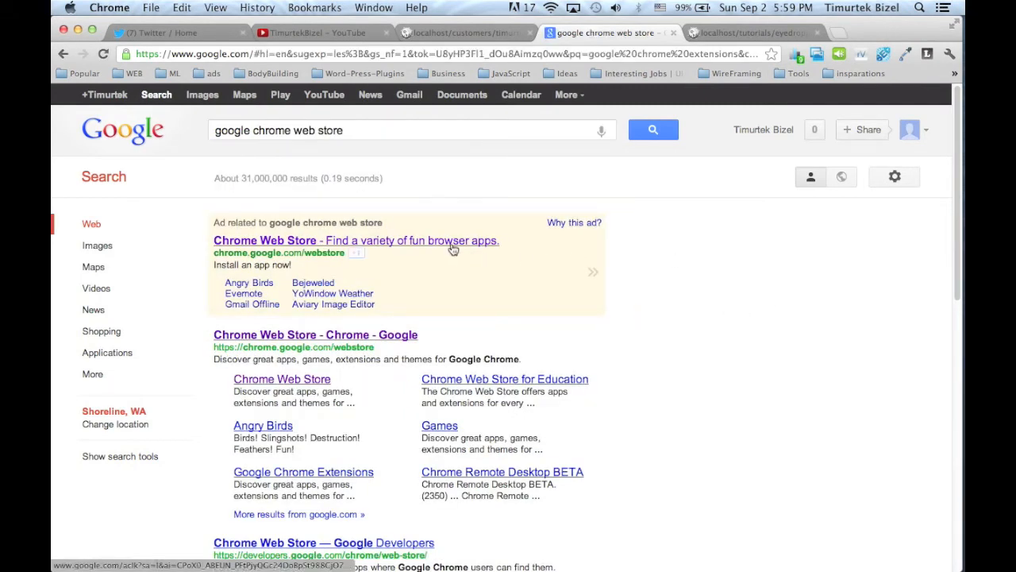
click(264, 240)
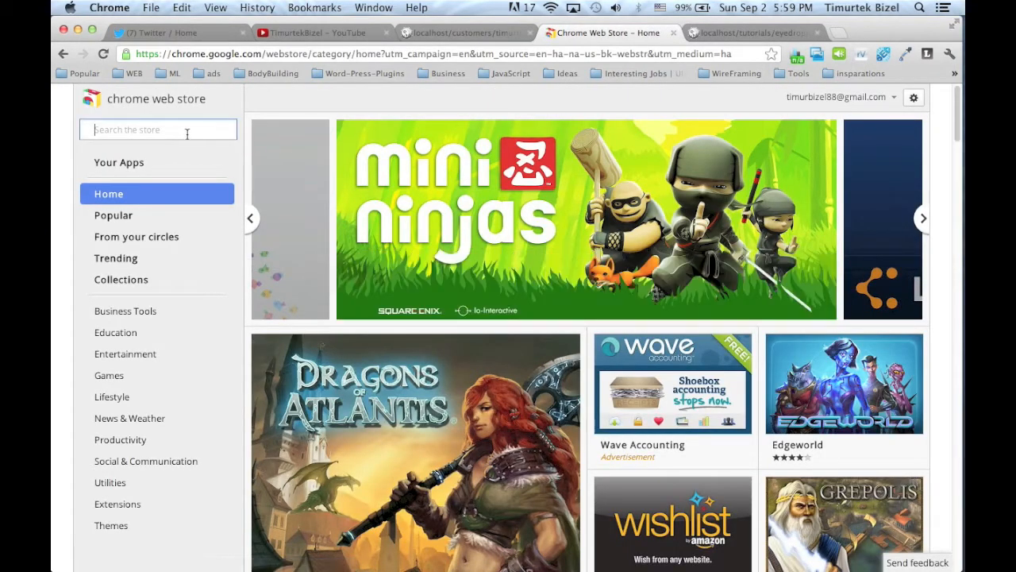
Step: Search the Chrome Web Store for 'eye dropper'
text(eye dropper)
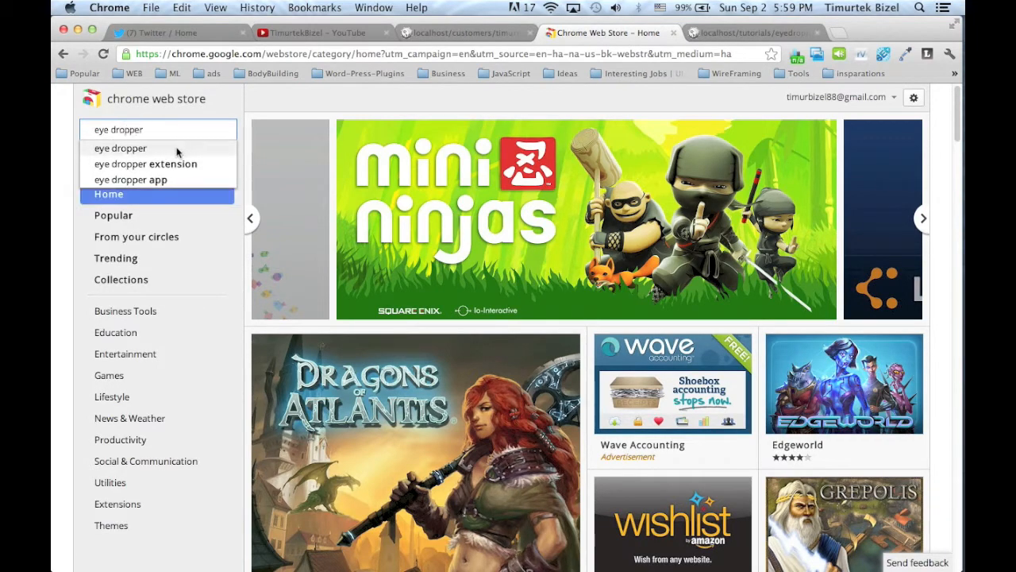
click(120, 148)
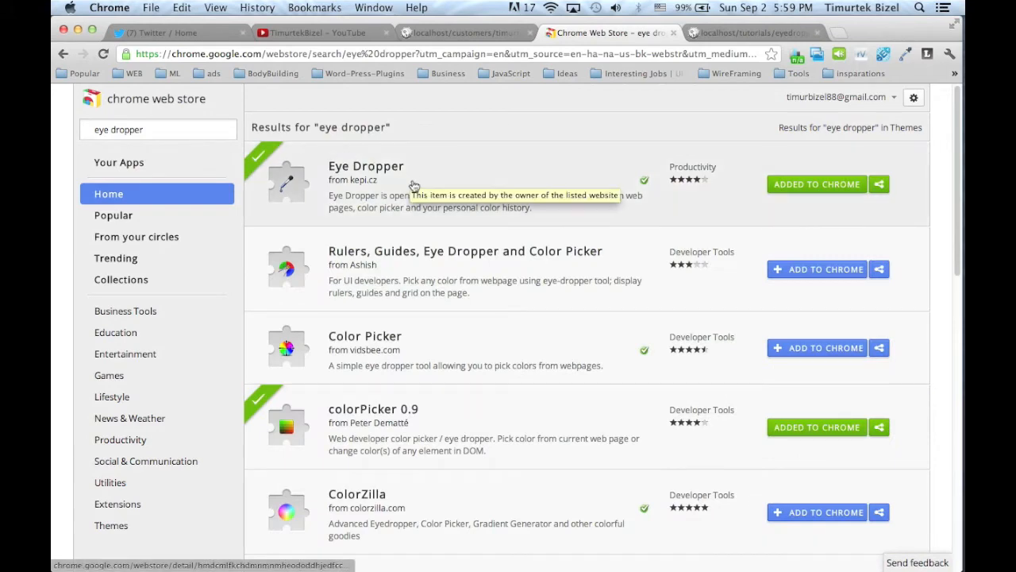
mouse_move(512, 165)
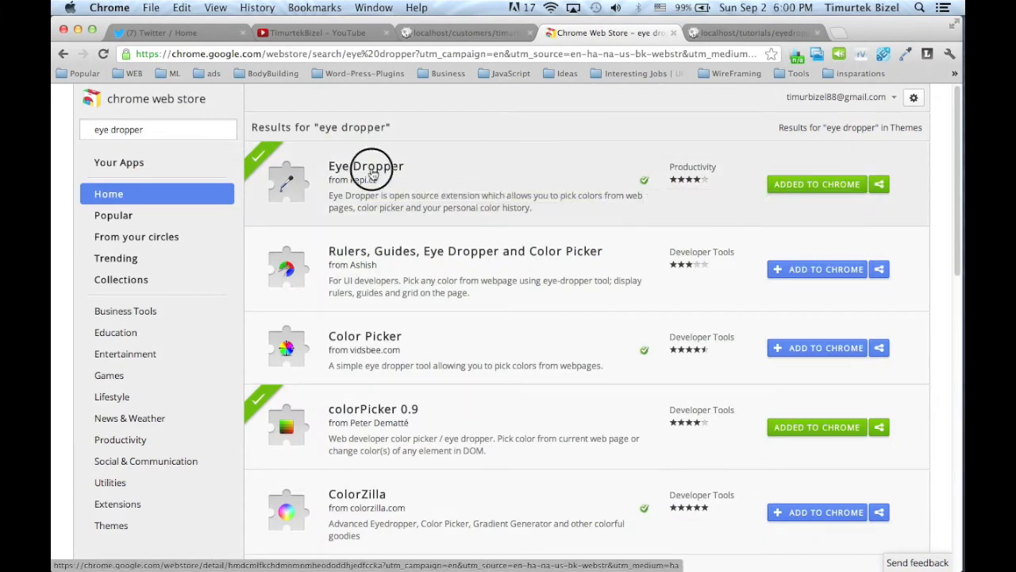
click(366, 165)
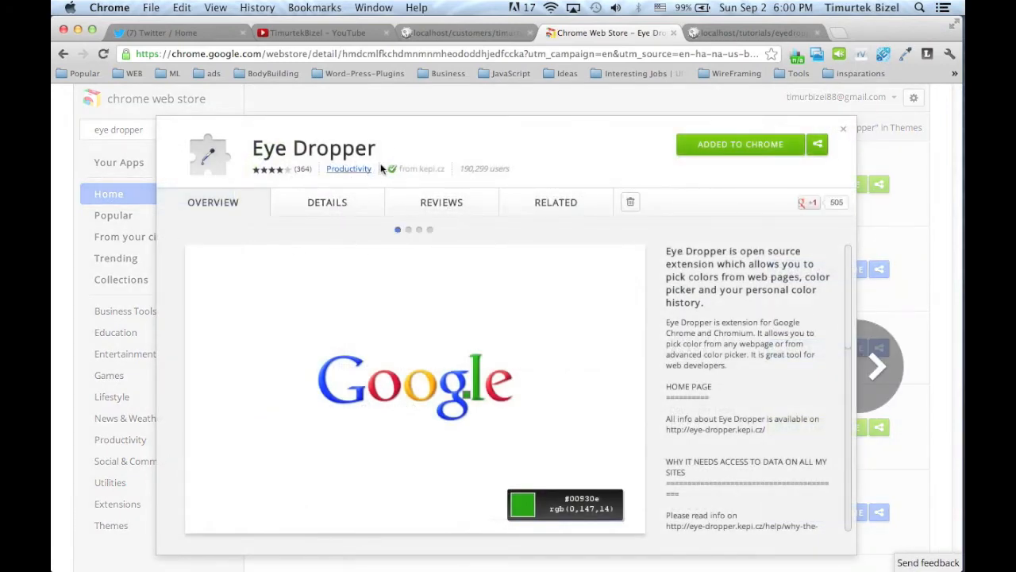
click(408, 230)
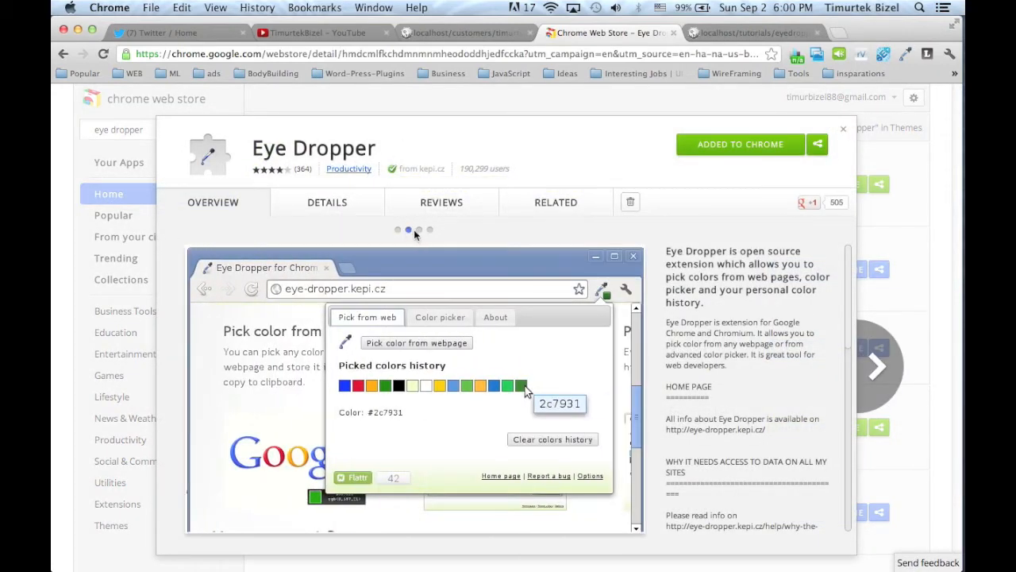
click(429, 229)
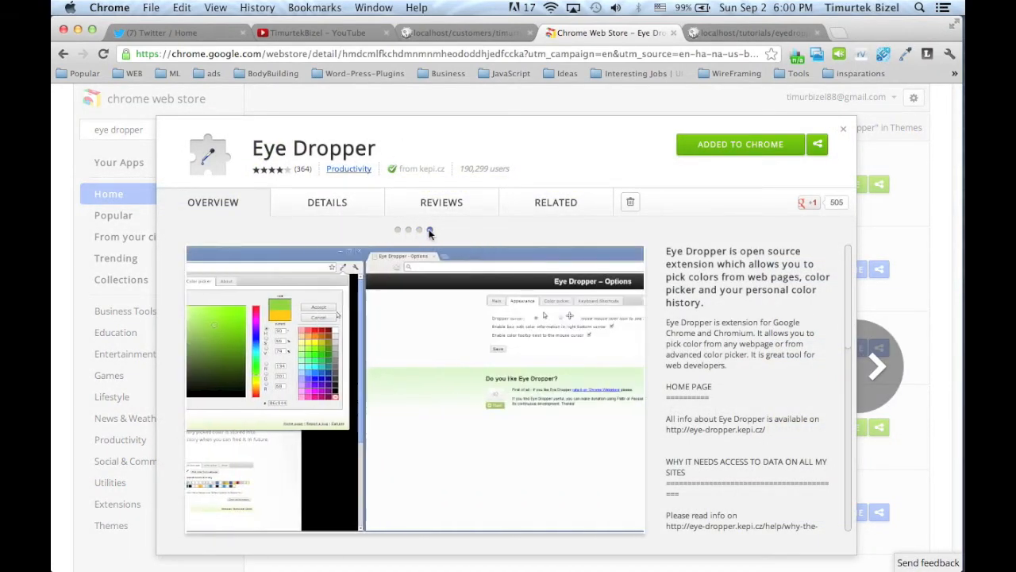
click(408, 230)
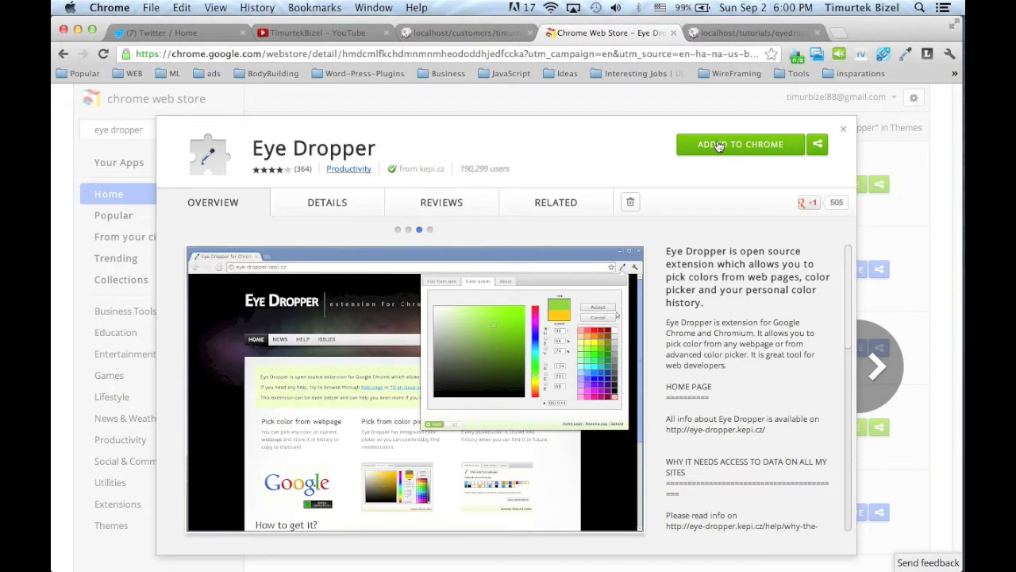
click(740, 143)
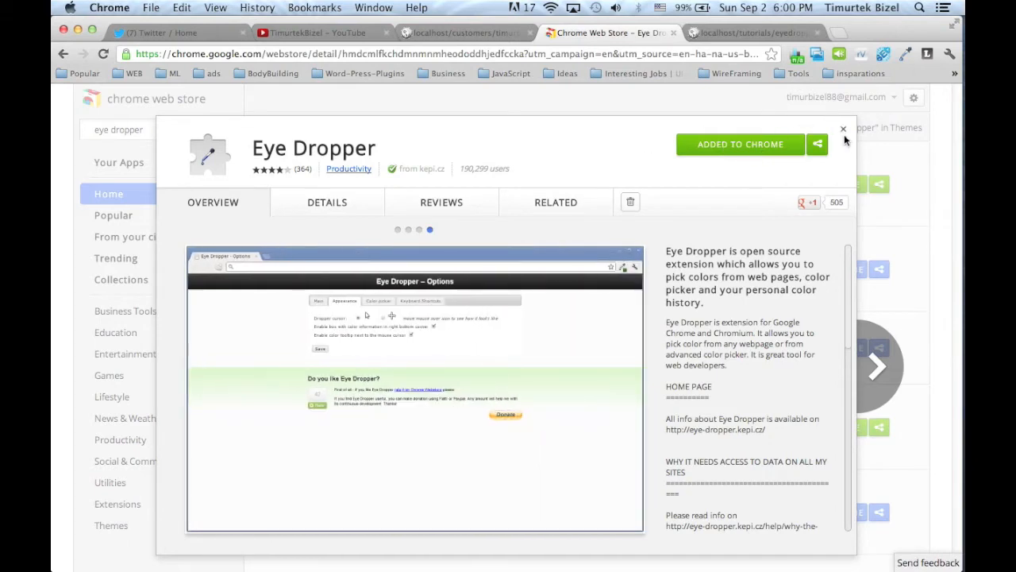
mouse_move(844, 141)
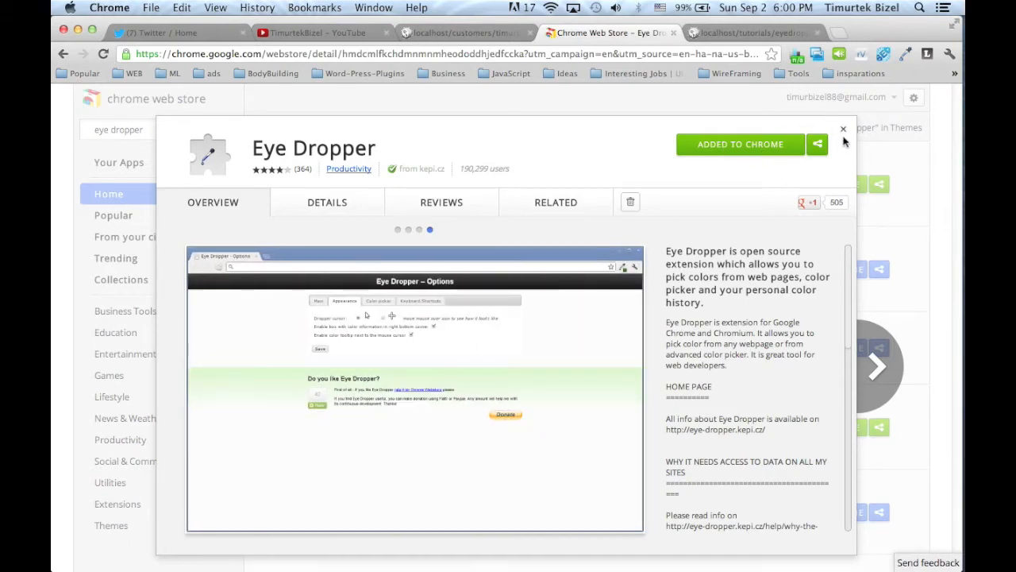
click(843, 129)
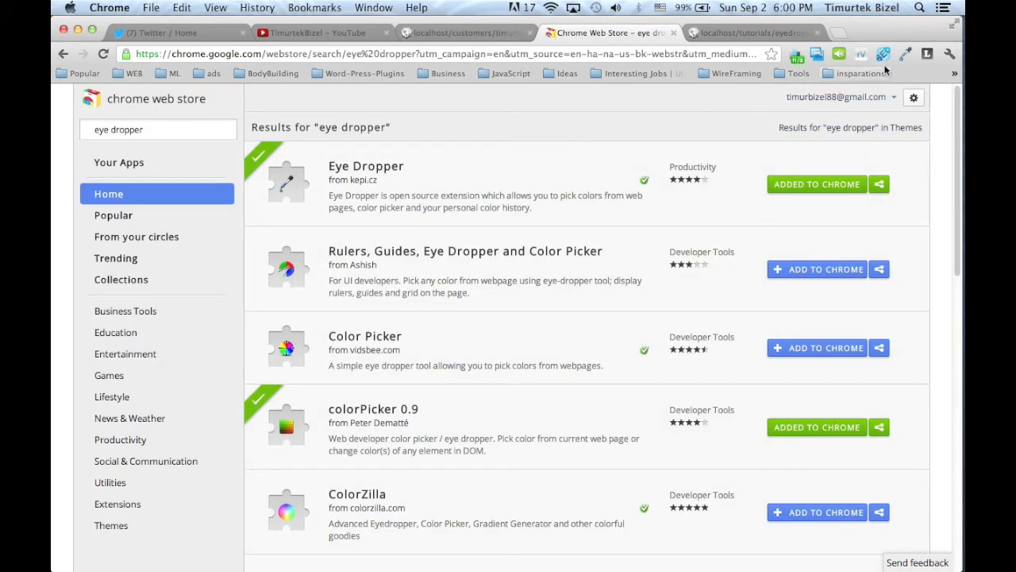
mouse_move(799, 53)
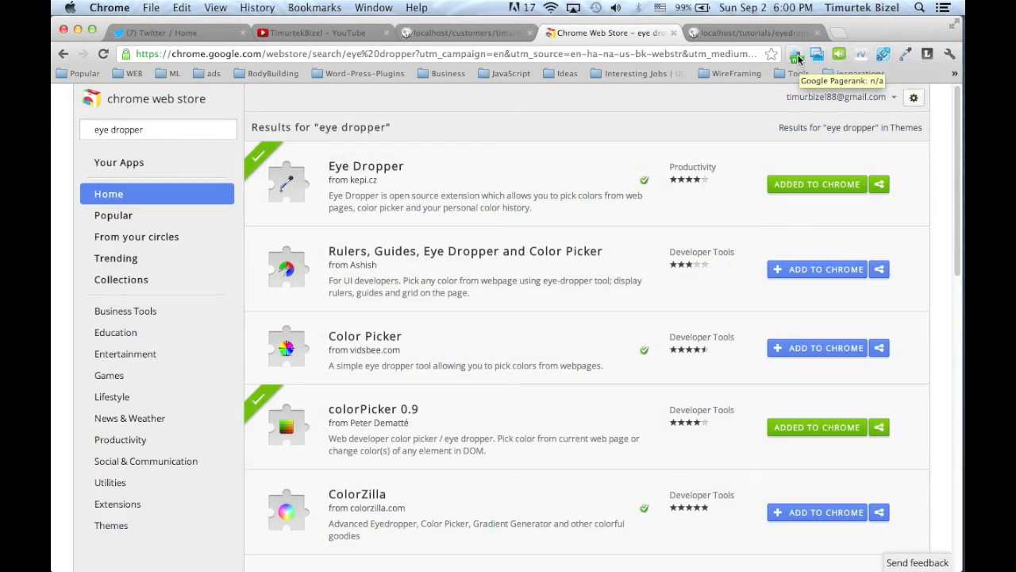
mouse_move(905, 54)
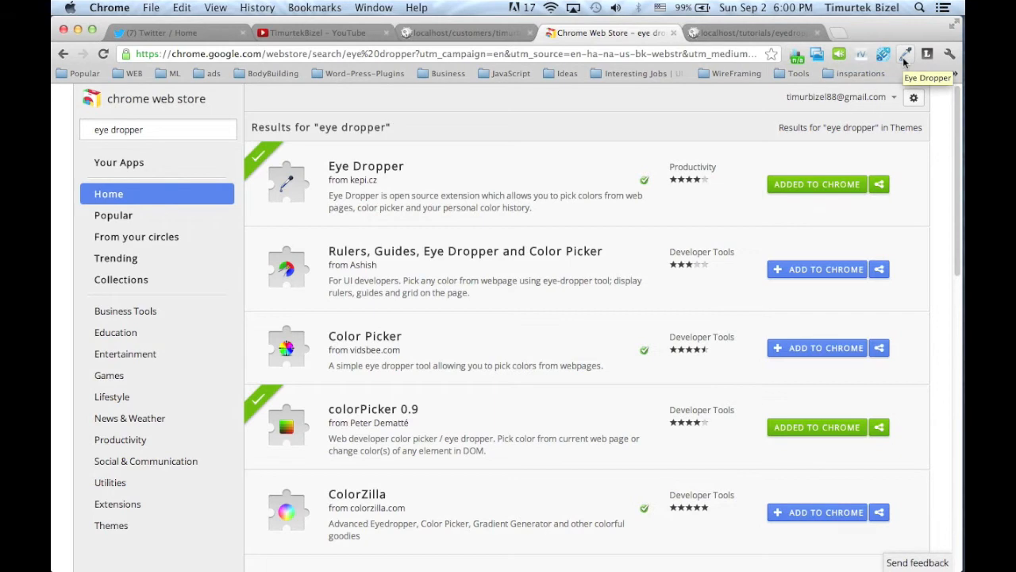
click(905, 54)
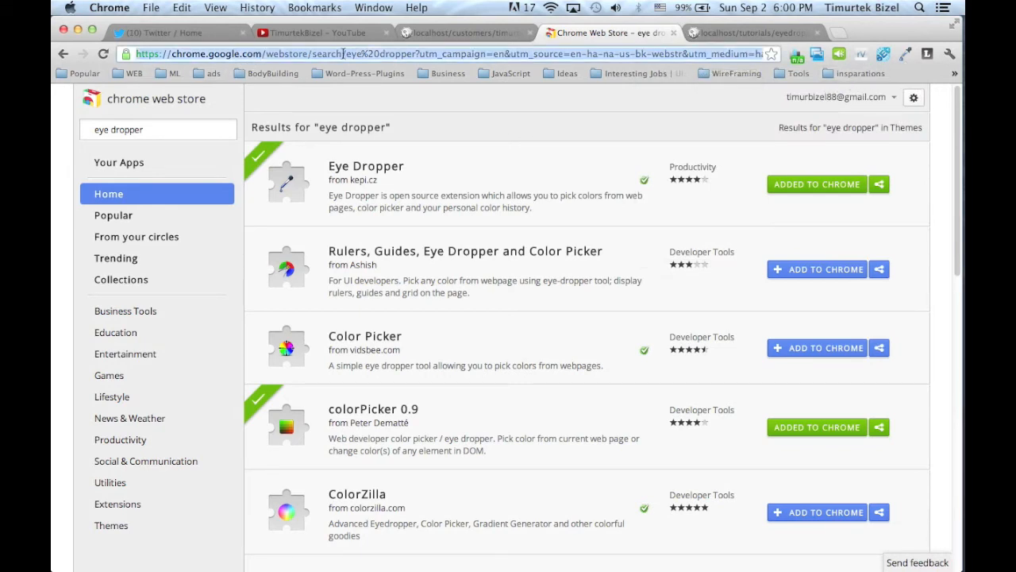
Step: Load cnn.com in the tab and scroll down past its featured videos
text(cnn.com)
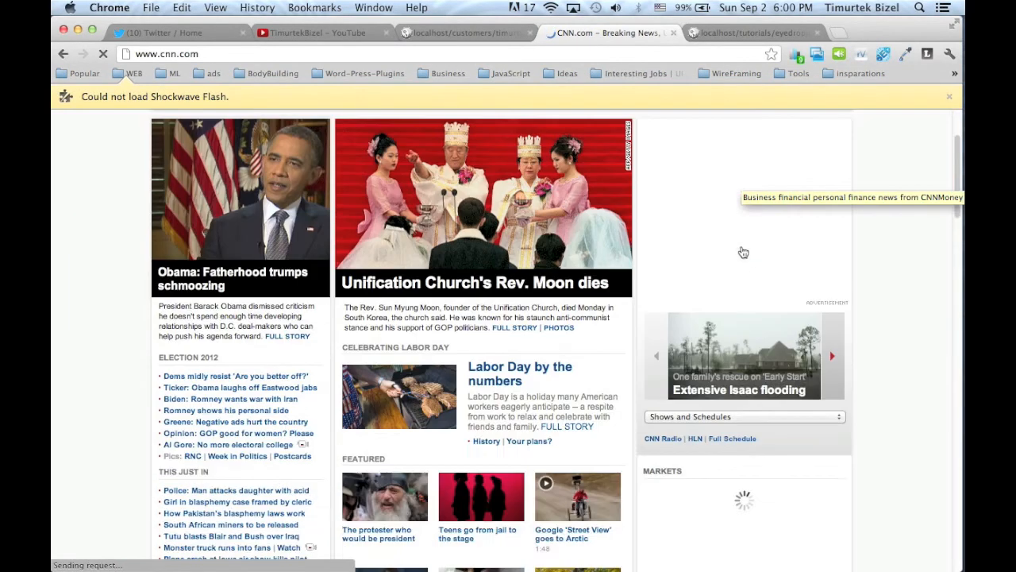
scroll(down, 3)
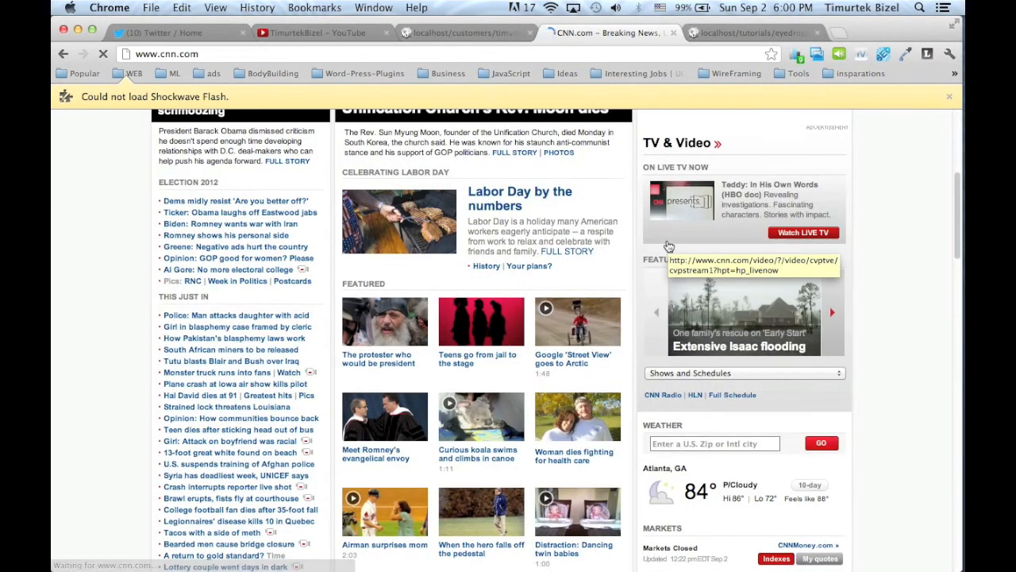
scroll(down, 3)
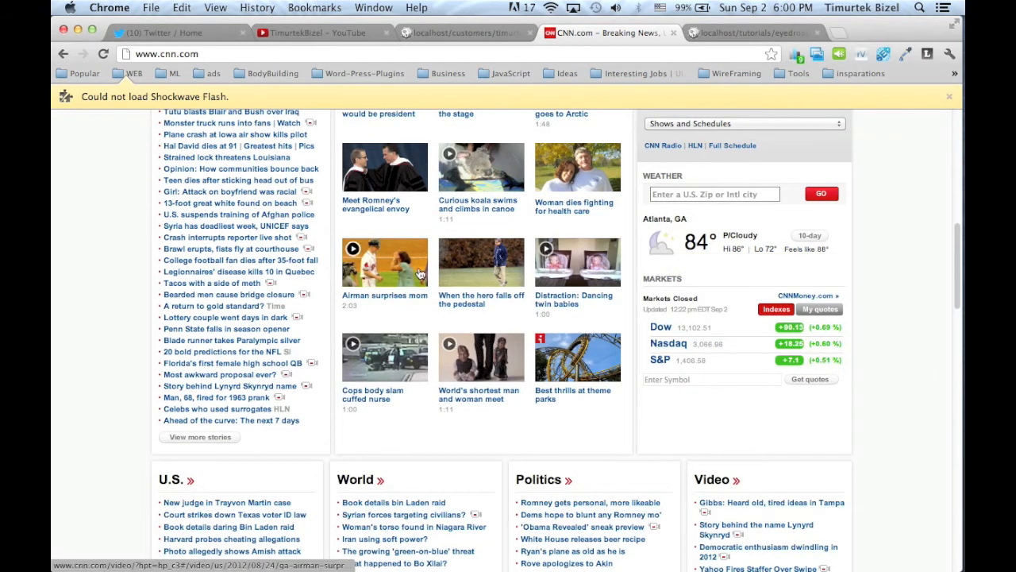
mouse_move(413, 253)
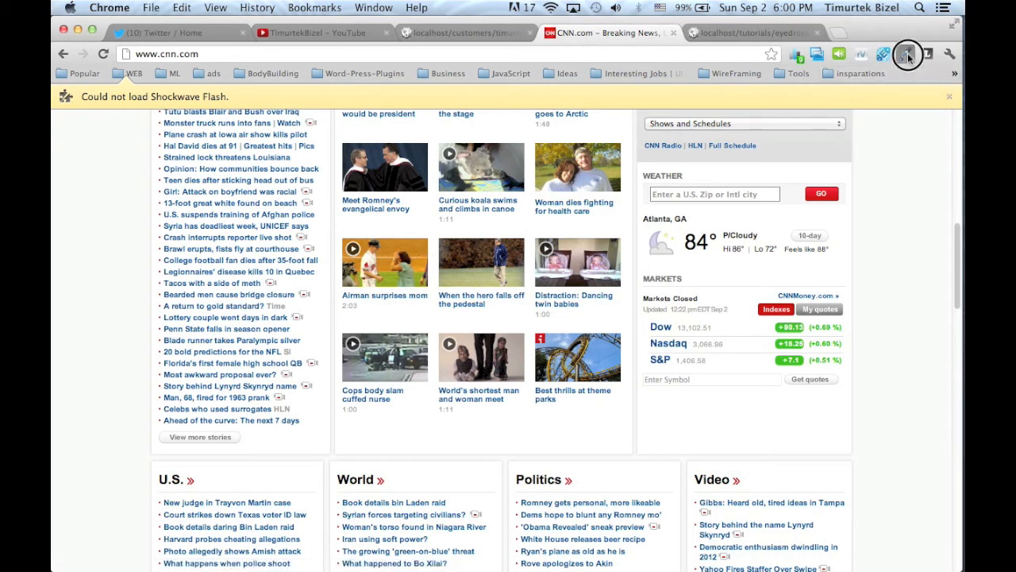
Step: Pick orange #c67f23 from the CNN page with Eye Dropper and view it in history
click(904, 54)
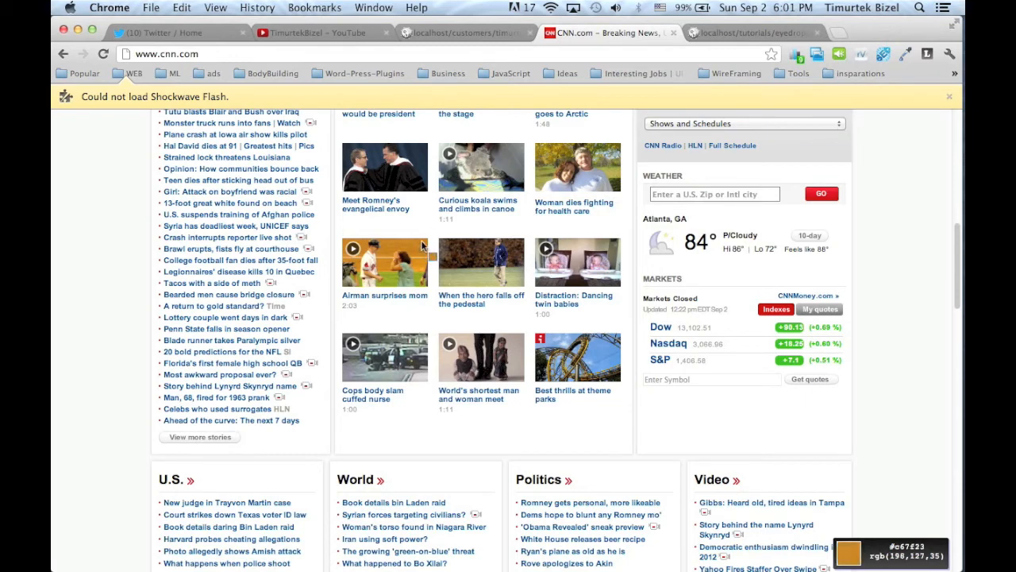
mouse_move(905, 54)
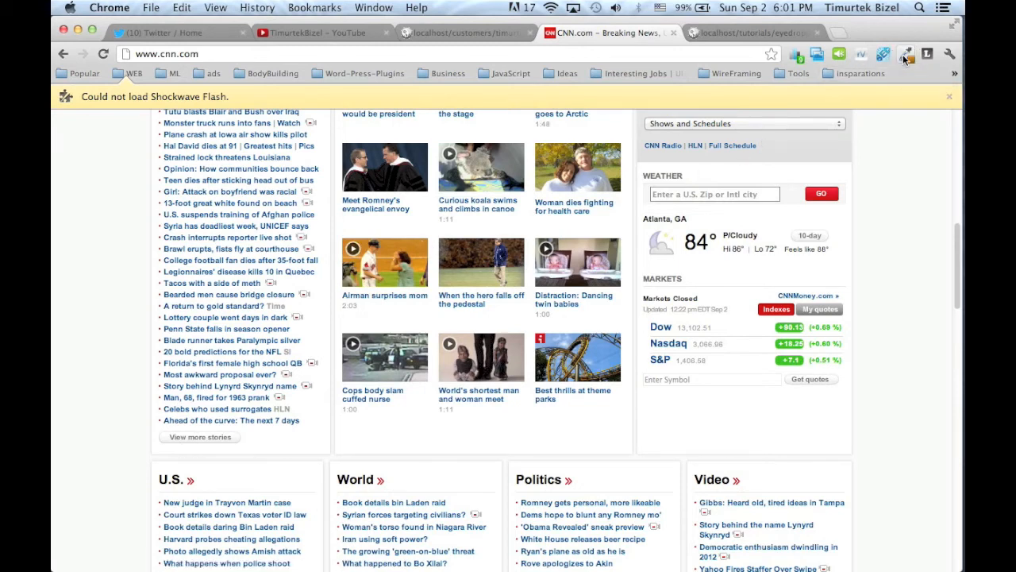
click(903, 54)
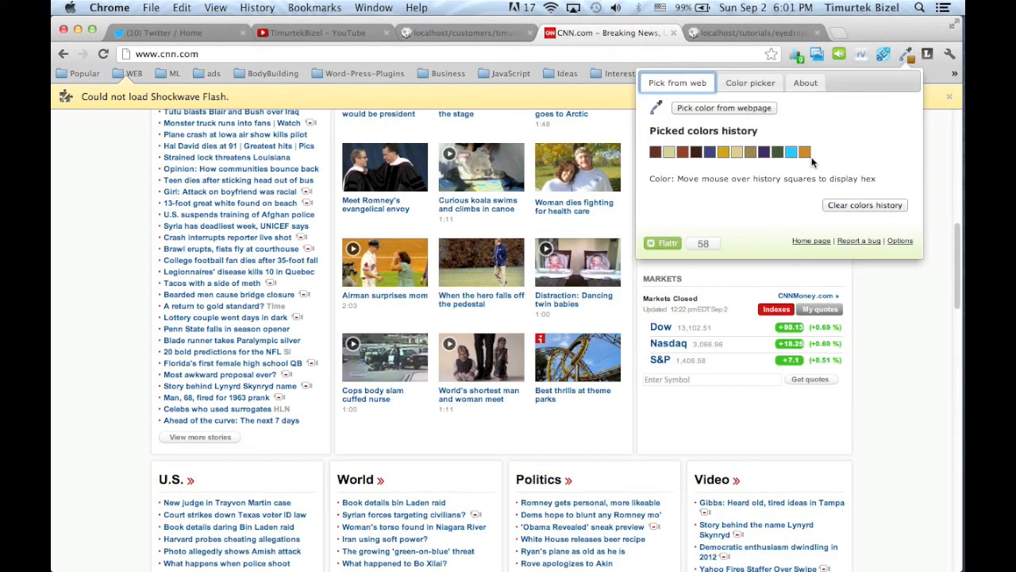
mouse_move(826, 150)
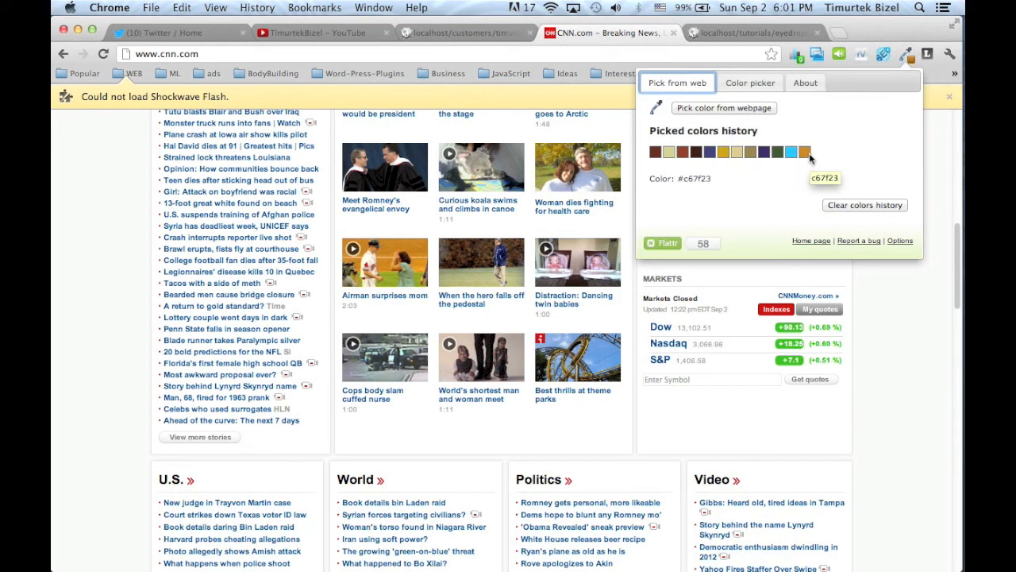